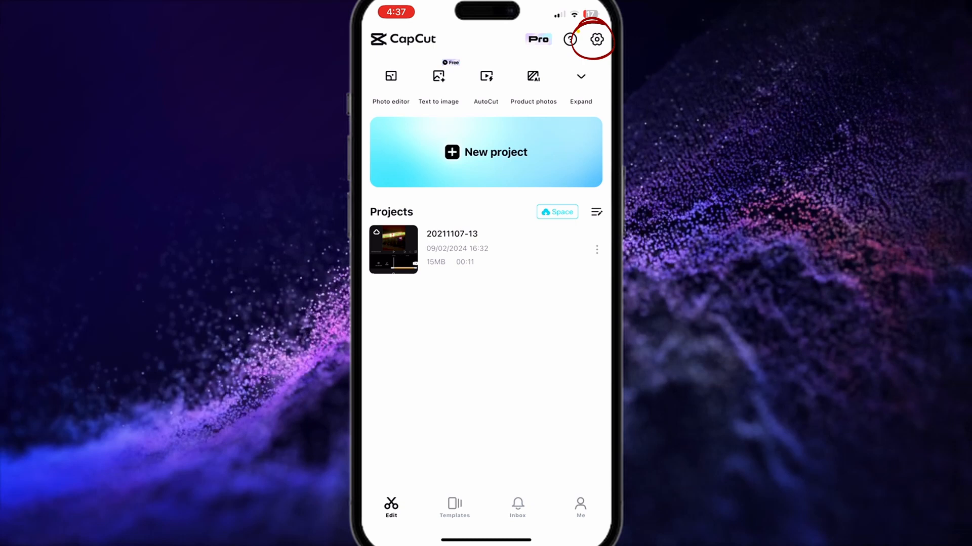
# Open CapCut Settings via the gear icon on the home screen.
pyautogui.click(595, 39)
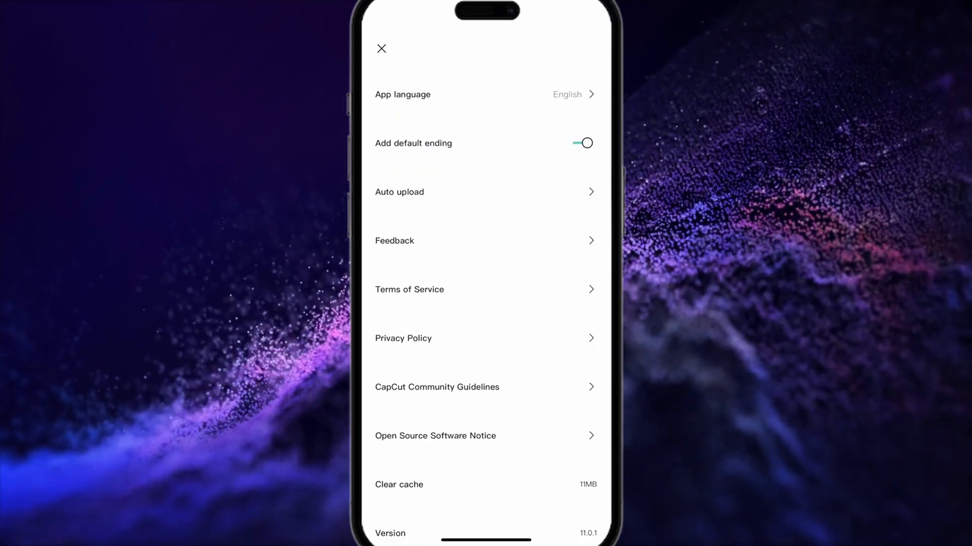
# Enable the Projects toggle under Auto upload and return to the home screen.
pyautogui.click(399, 191)
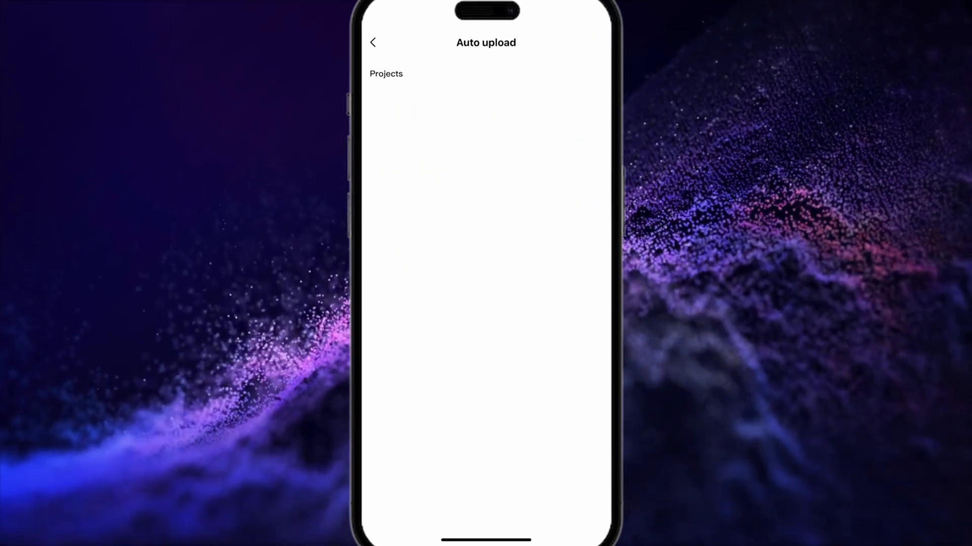
pyautogui.click(588, 73)
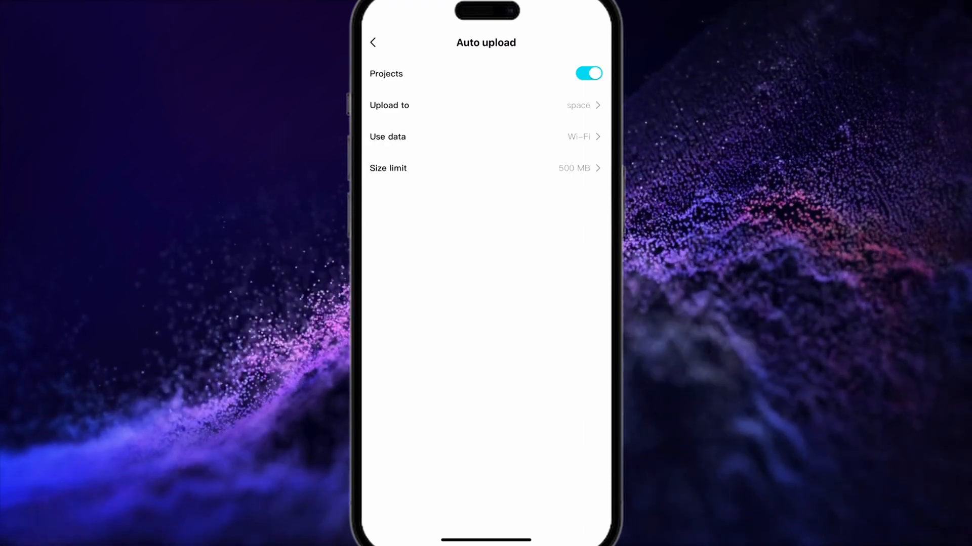
pyautogui.click(373, 42)
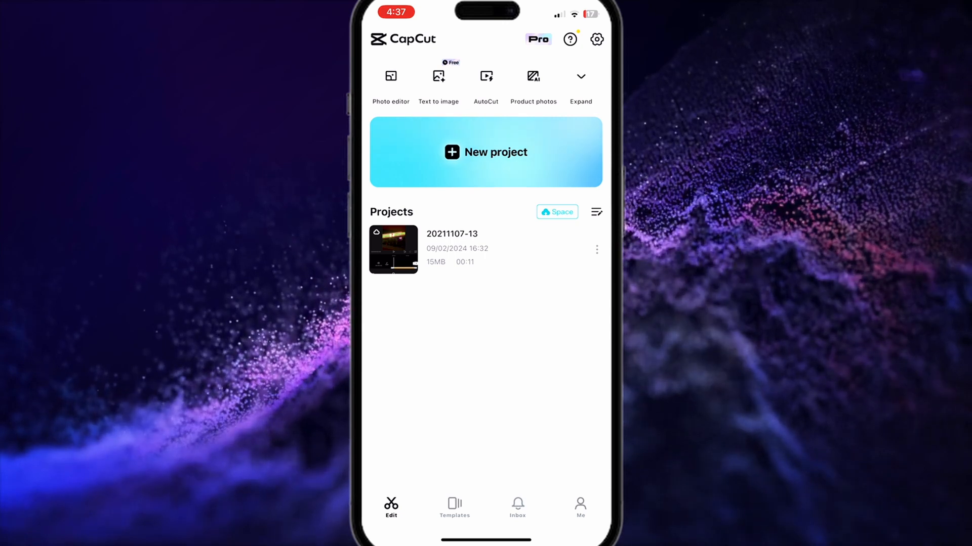
pyautogui.click(596, 249)
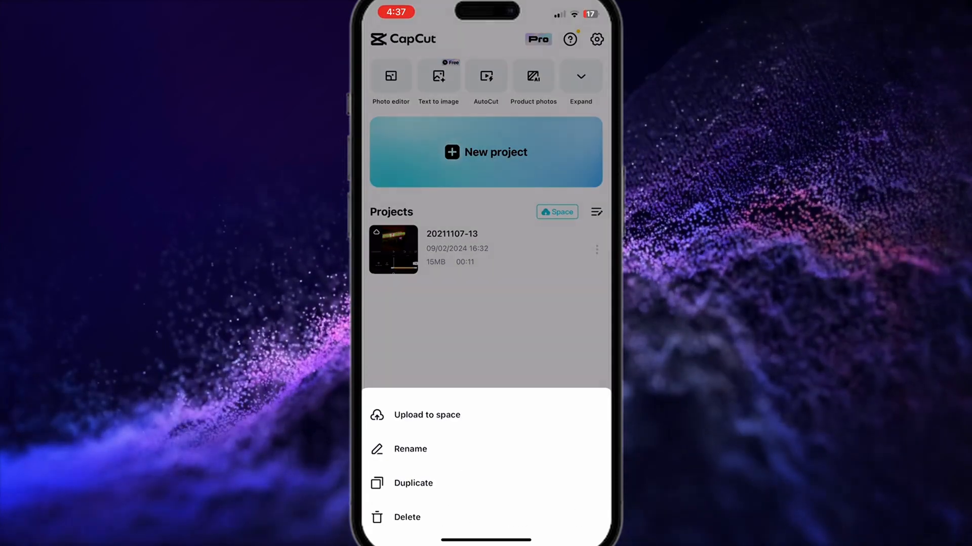
pyautogui.click(406, 518)
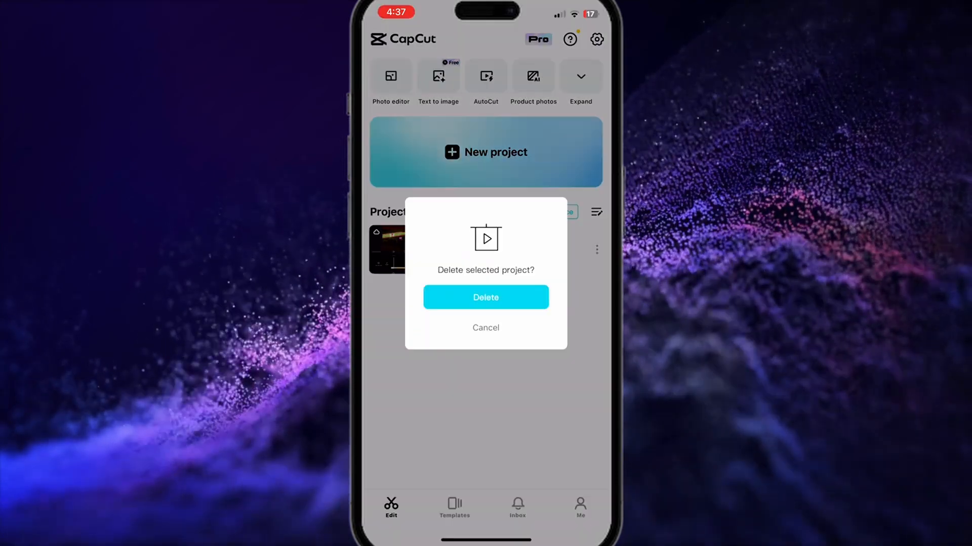
pyautogui.click(485, 298)
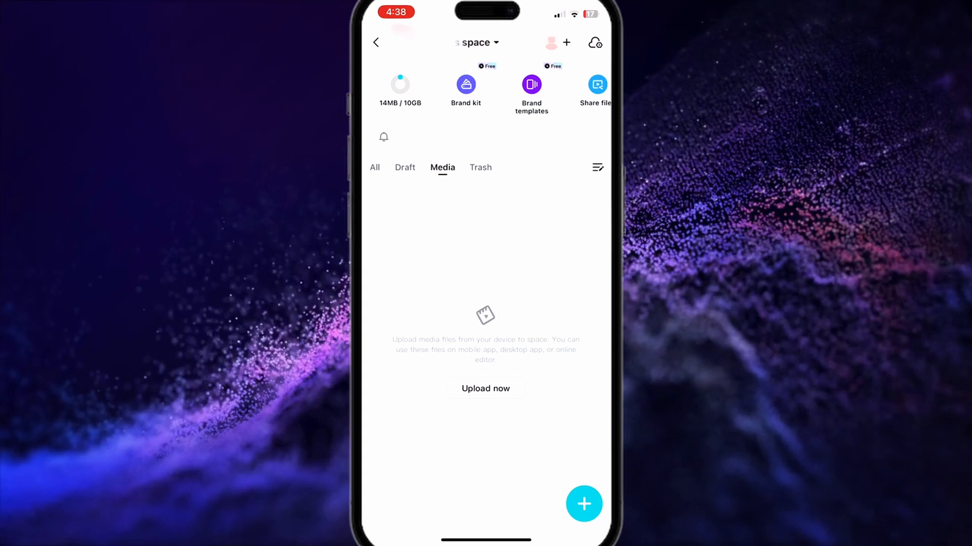
pyautogui.click(374, 167)
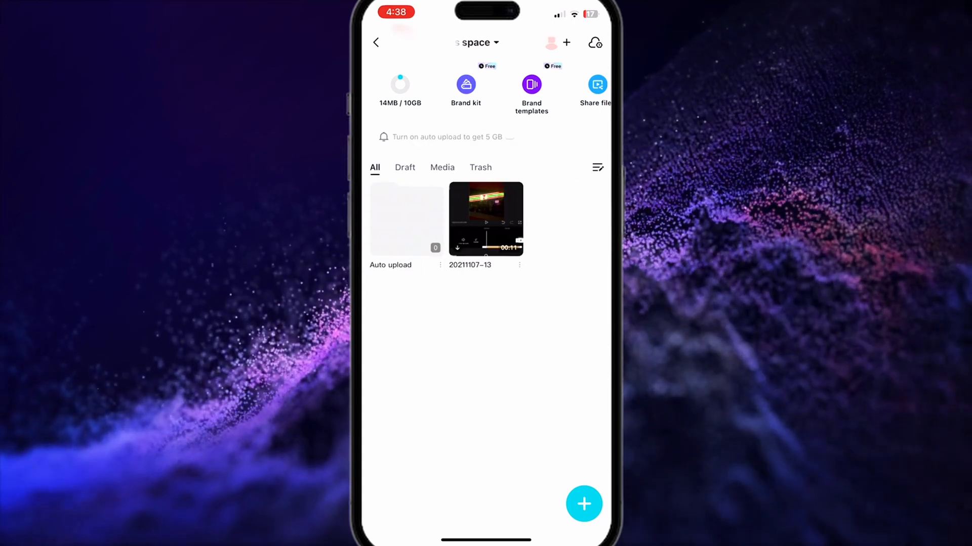
pyautogui.click(480, 168)
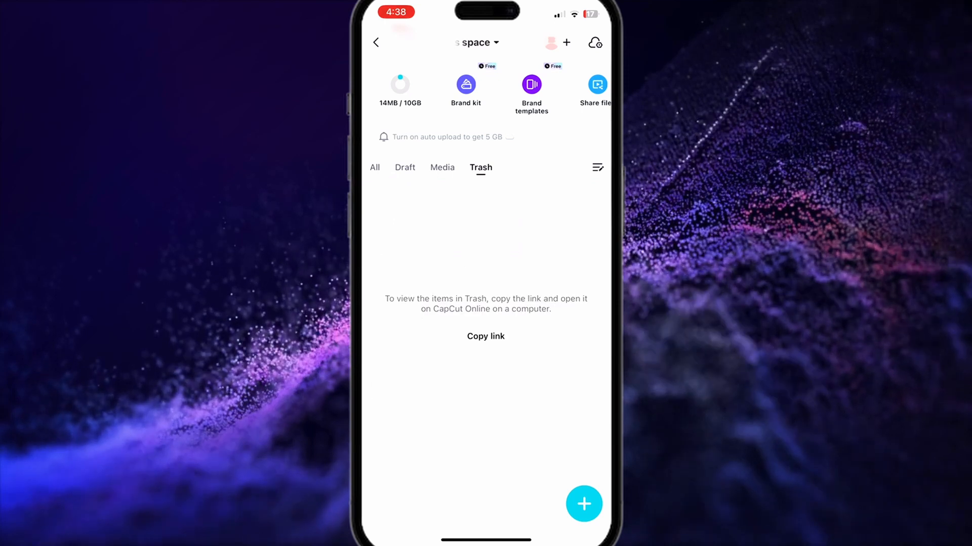
pyautogui.click(405, 167)
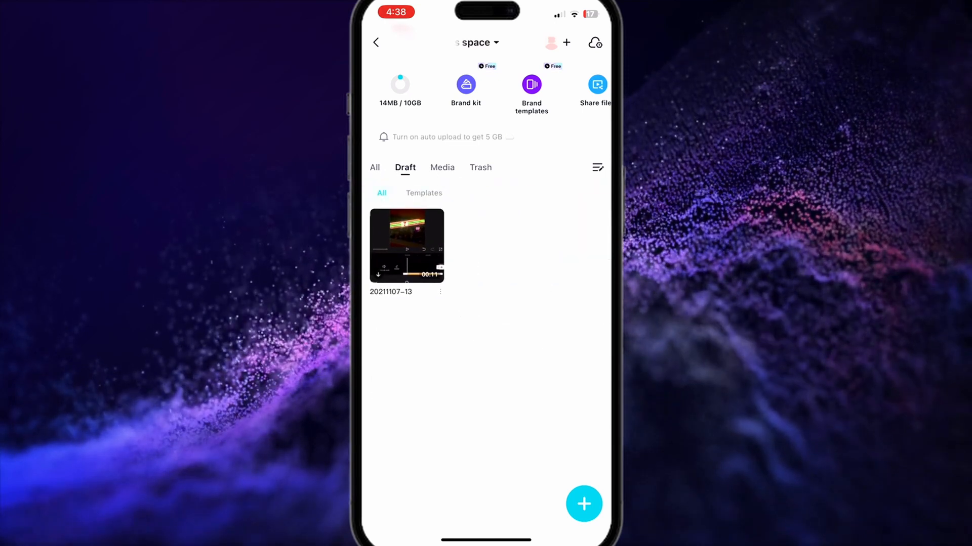